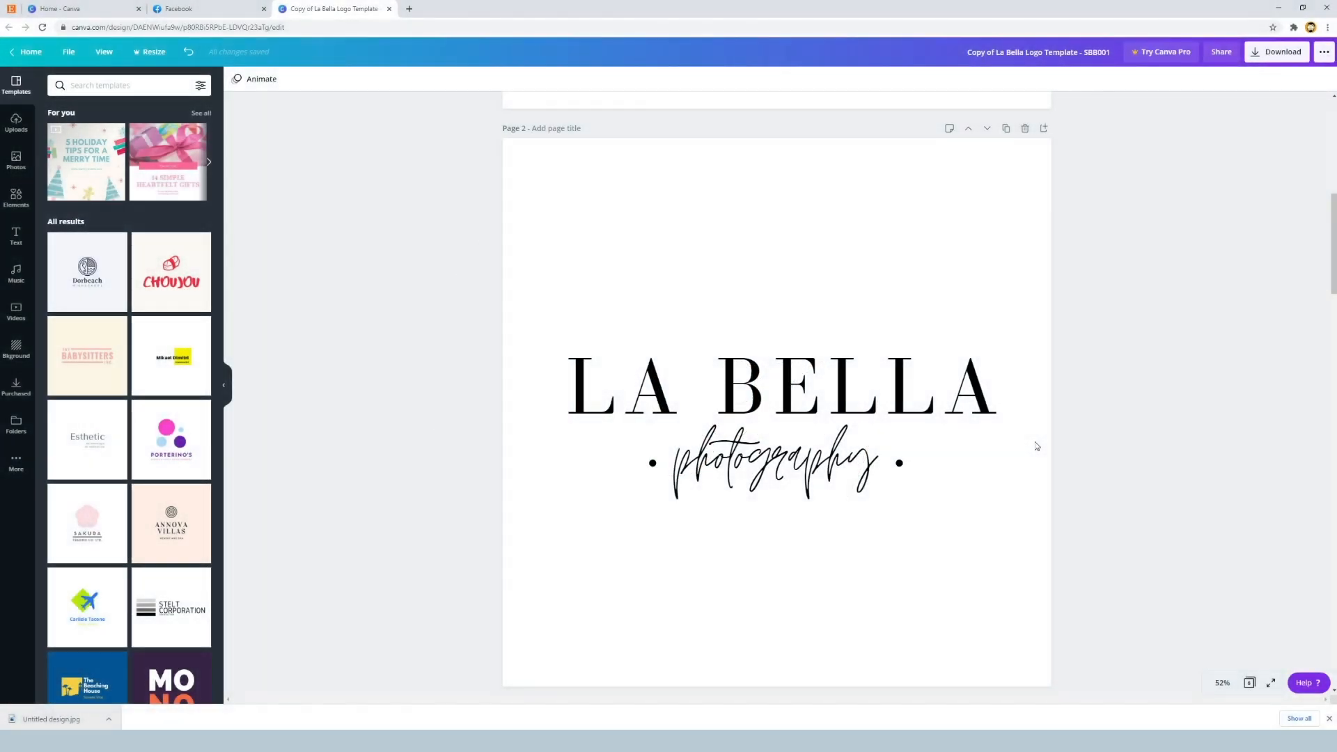
{"action": "mouse_move", "coordinate": [1026, 486]}
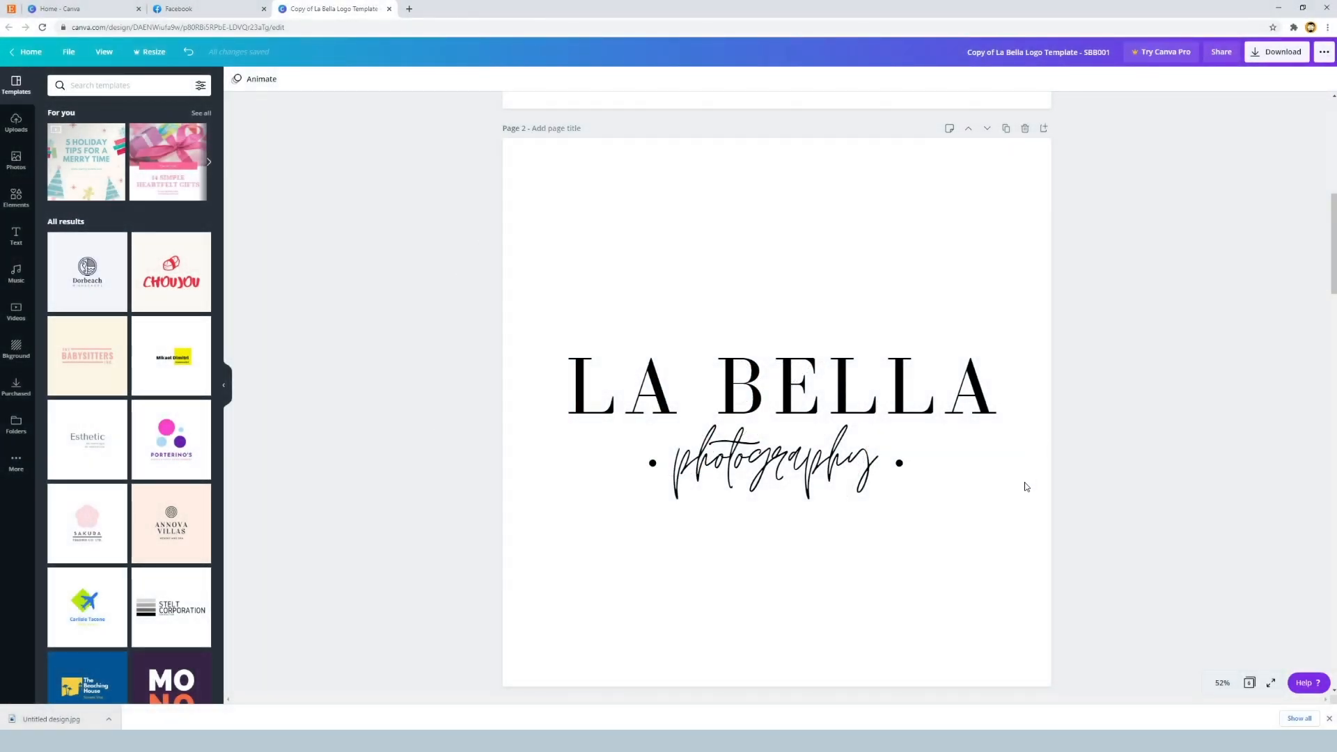
{"action": "mouse_move", "coordinate": [988, 531]}
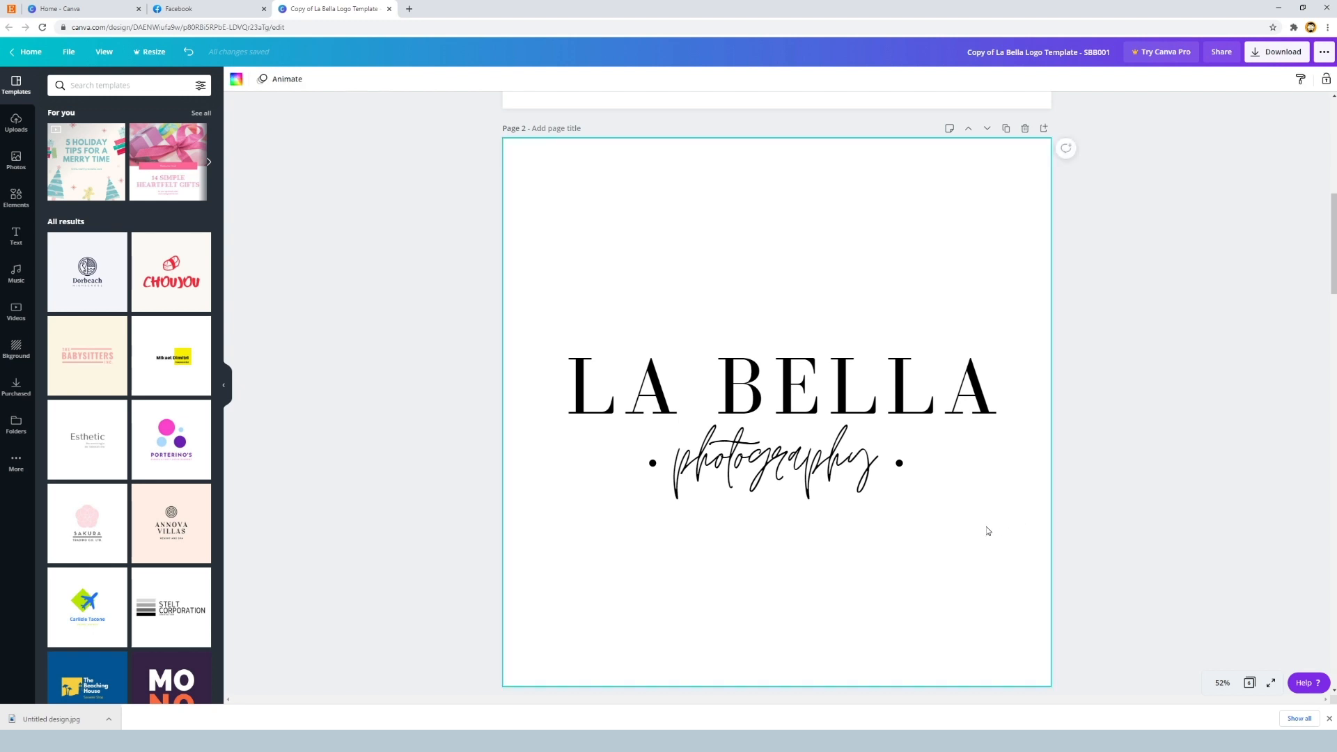
{"action": "mouse_move", "coordinate": [21, 125]}
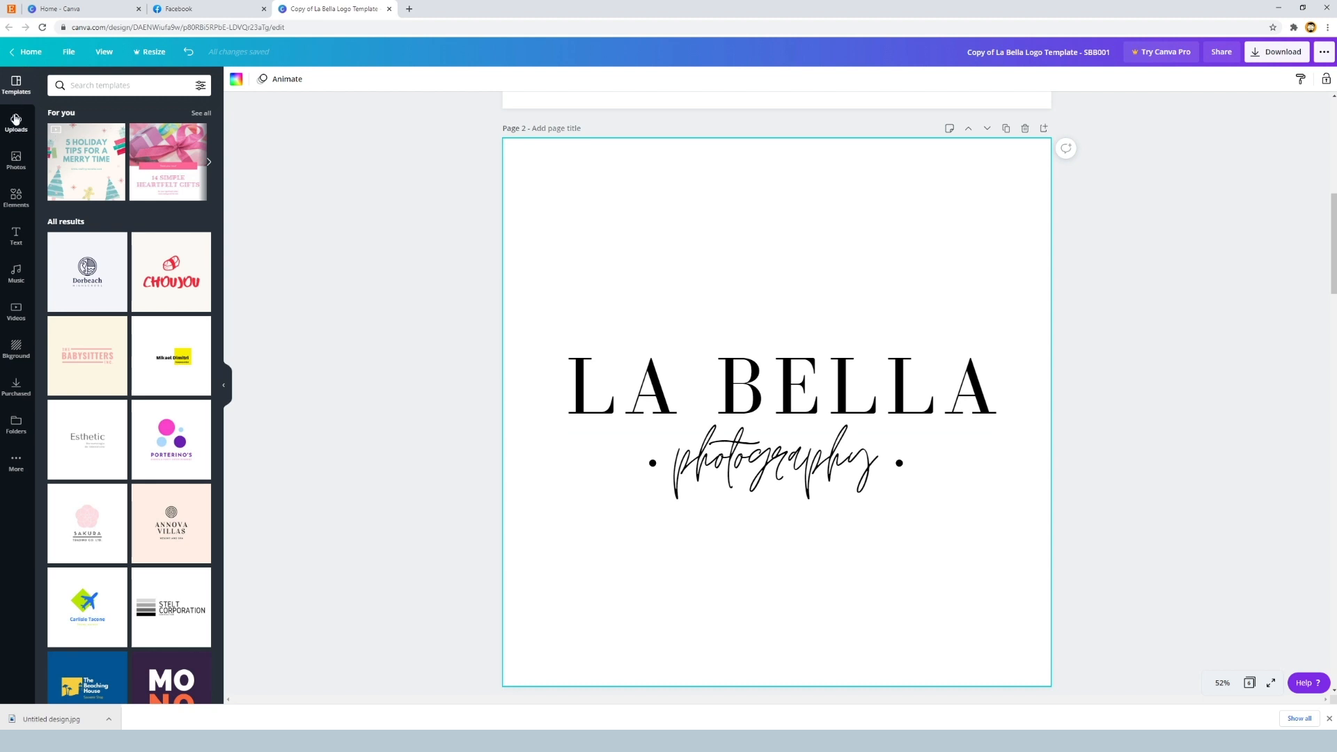
{"action": "mouse_move", "coordinate": [7, 150]}
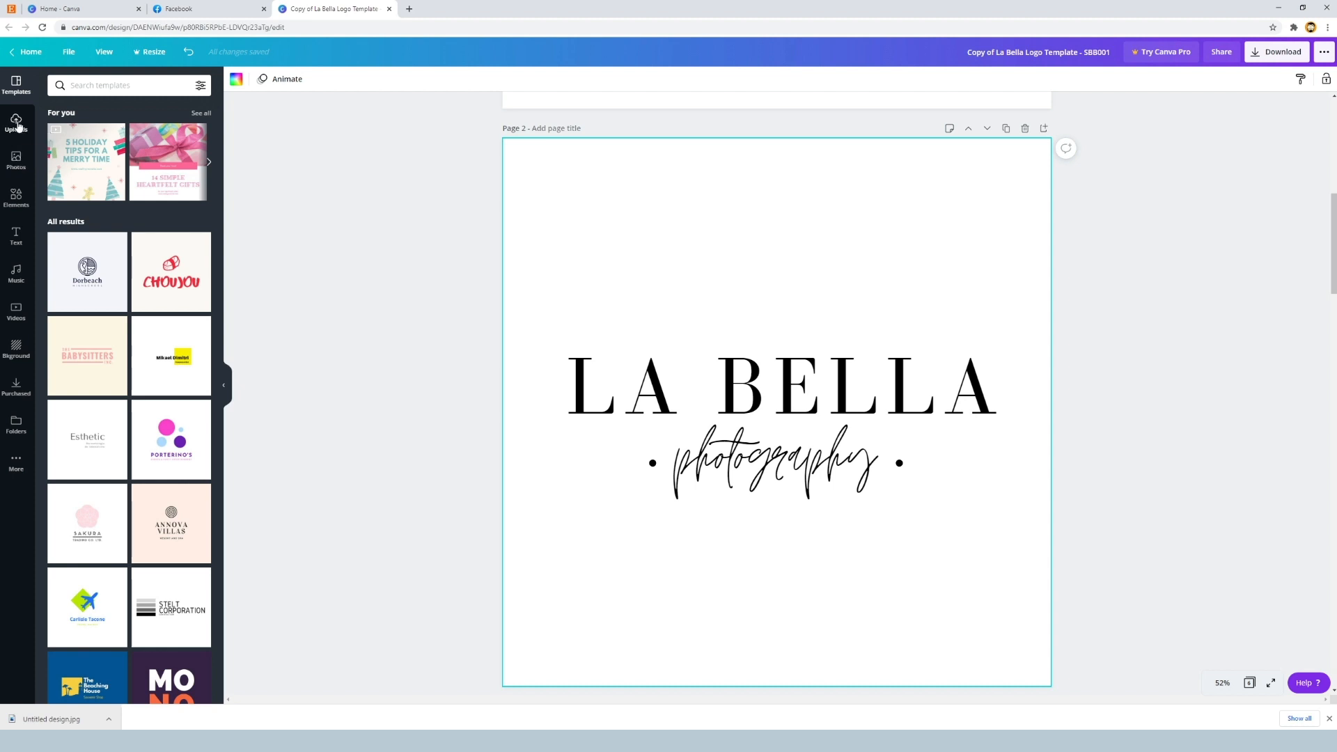
- Show the Uploads panel's list of upload sources
{"action": "left_click", "coordinate": [16, 121]}
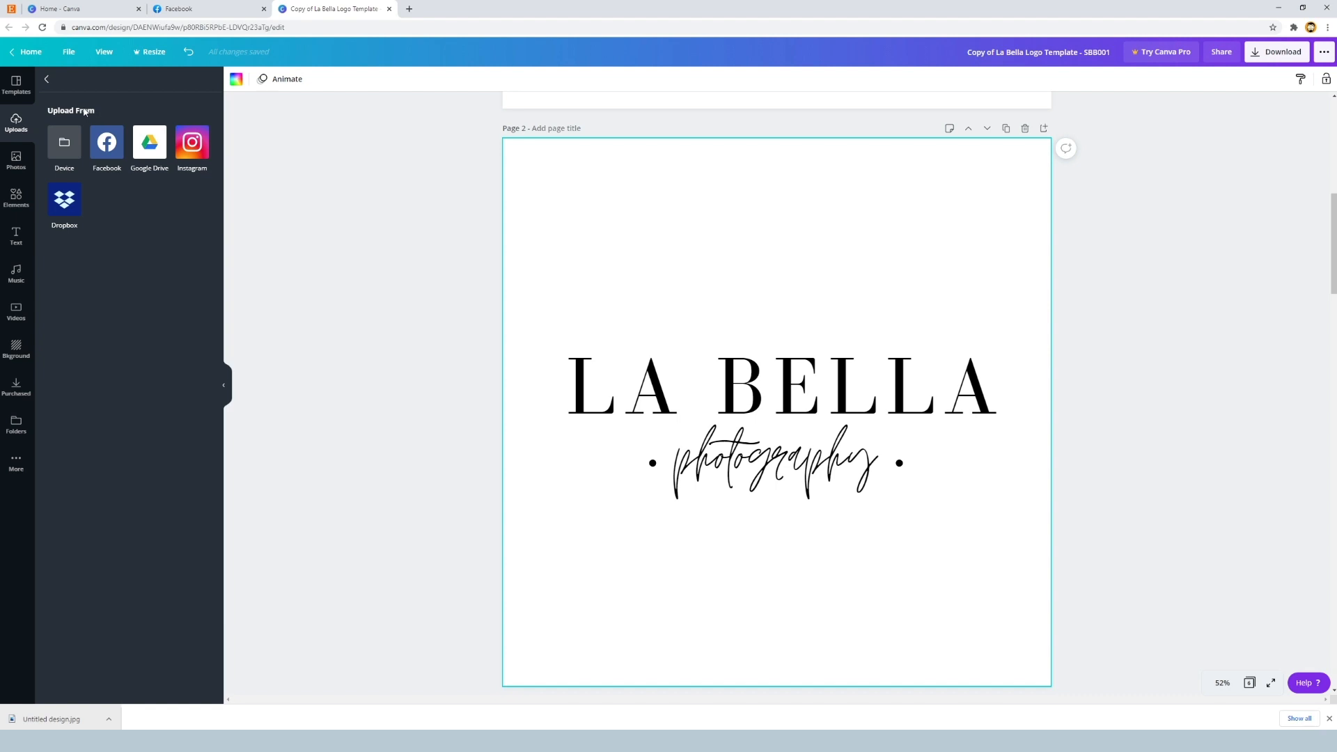
{"action": "mouse_move", "coordinate": [159, 139]}
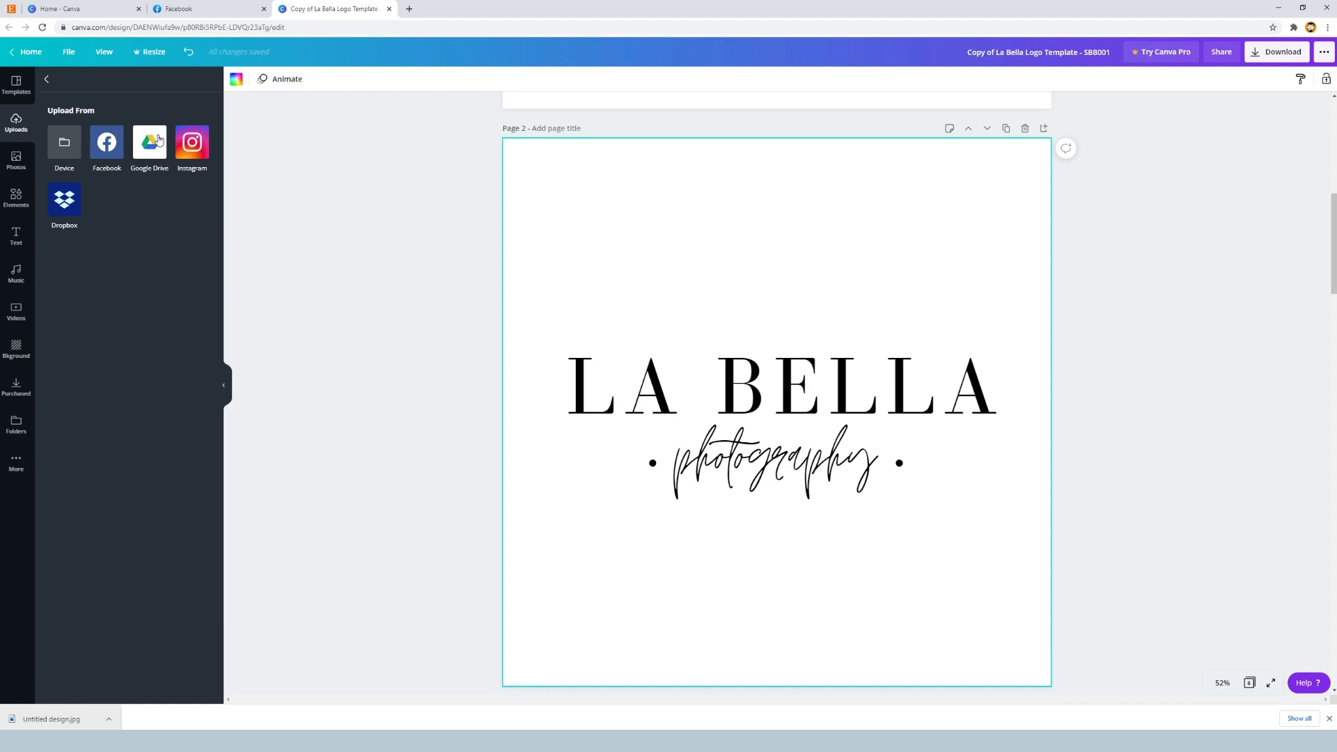
{"action": "mouse_move", "coordinate": [66, 158]}
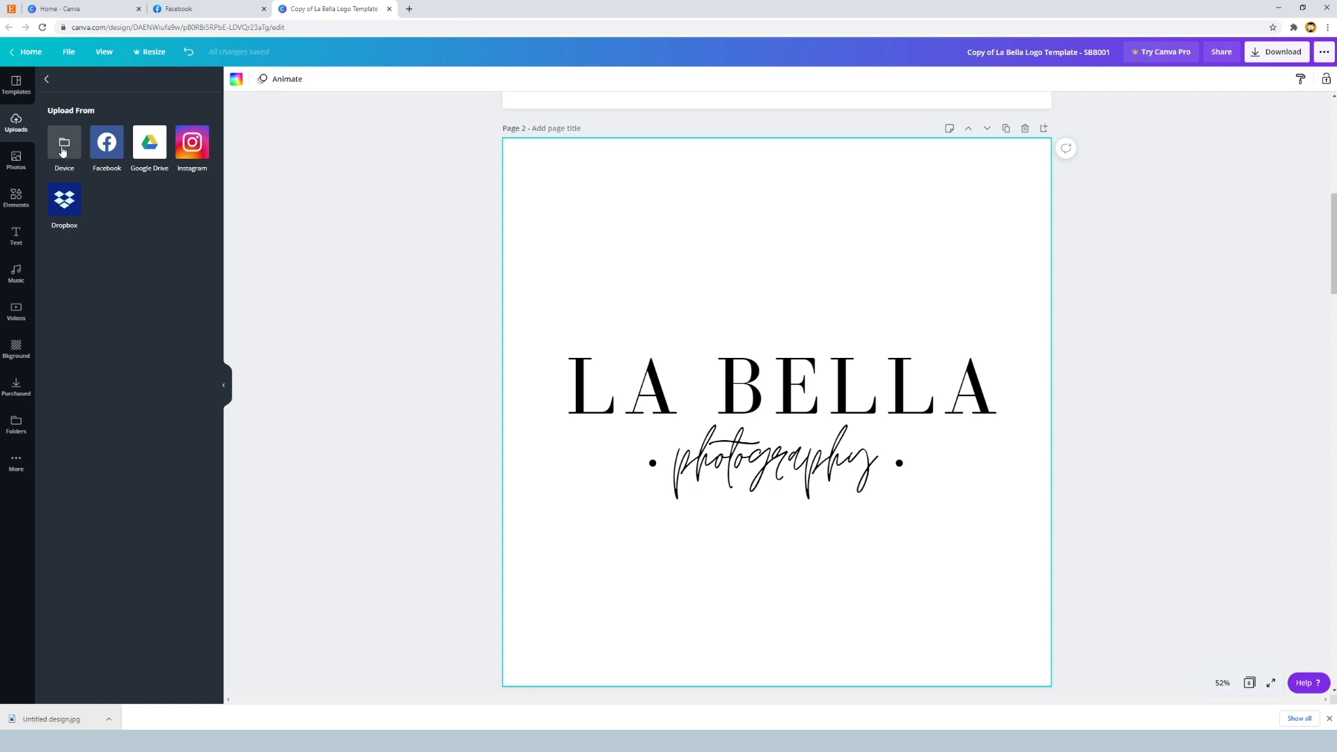
- Upload the beach Photo file from the computer's Desktop via Device
{"action": "left_click", "coordinate": [64, 142]}
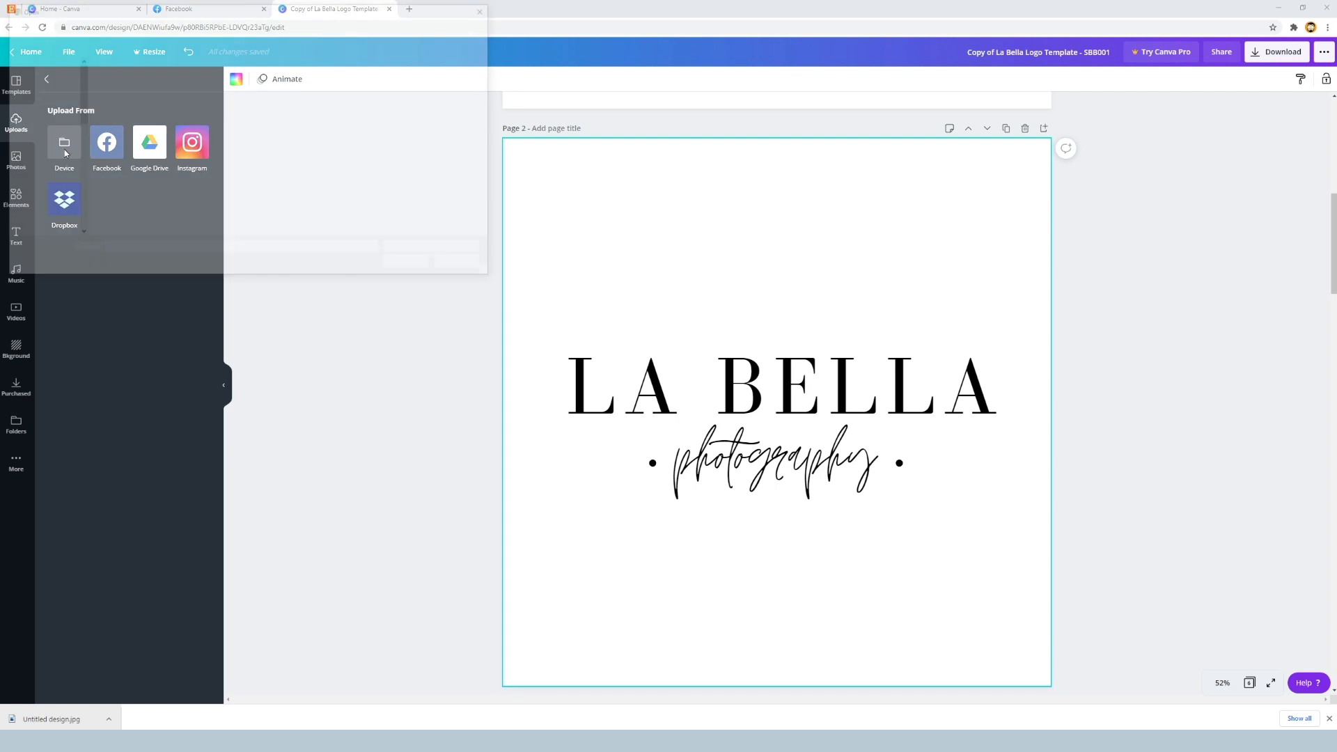
{"action": "left_click", "coordinate": [64, 142]}
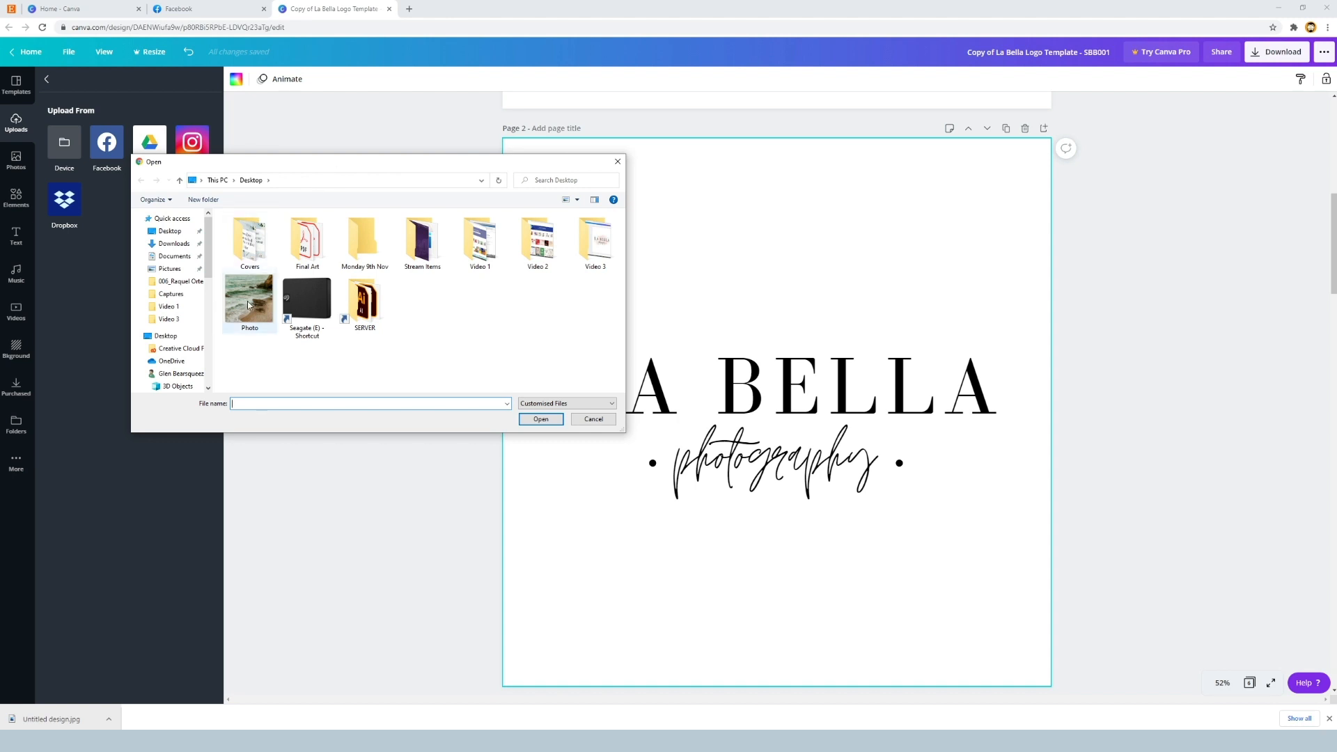
{"action": "left_click", "coordinate": [249, 302]}
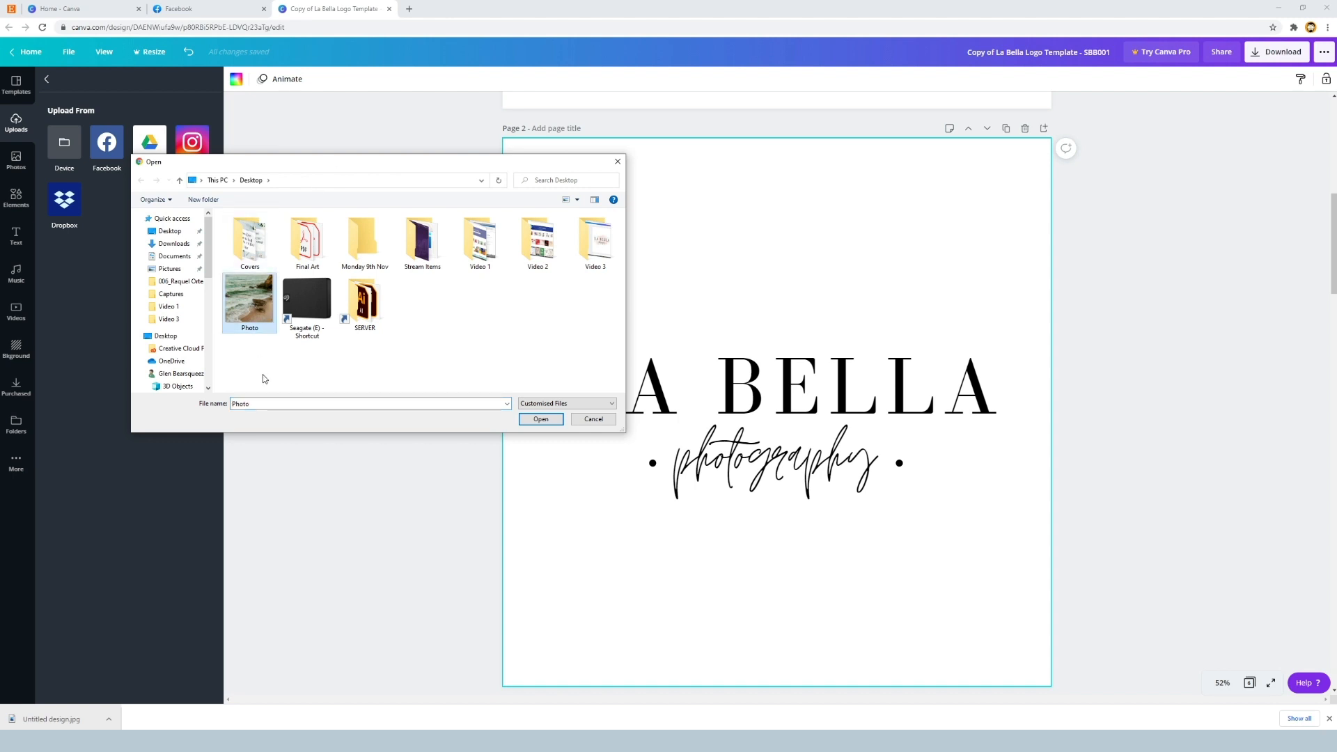
{"action": "left_click", "coordinate": [540, 419]}
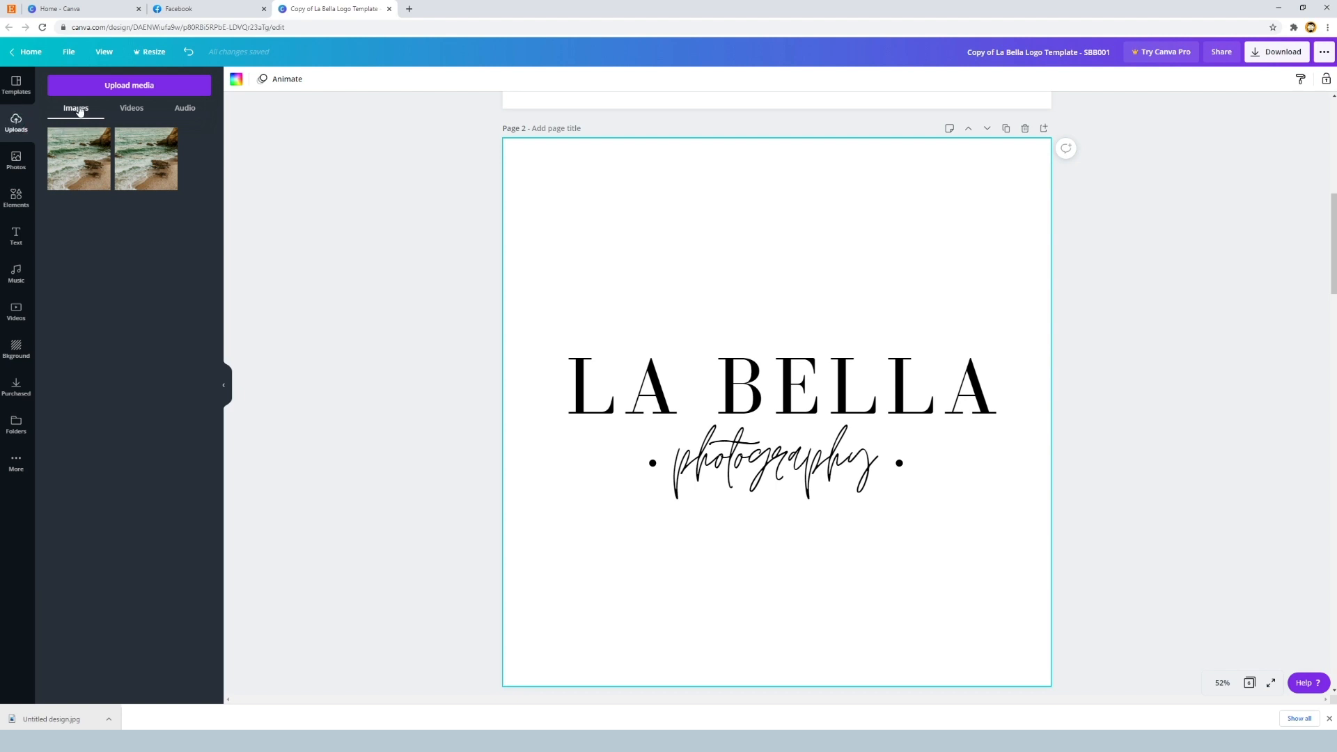
{"action": "mouse_move", "coordinate": [68, 114]}
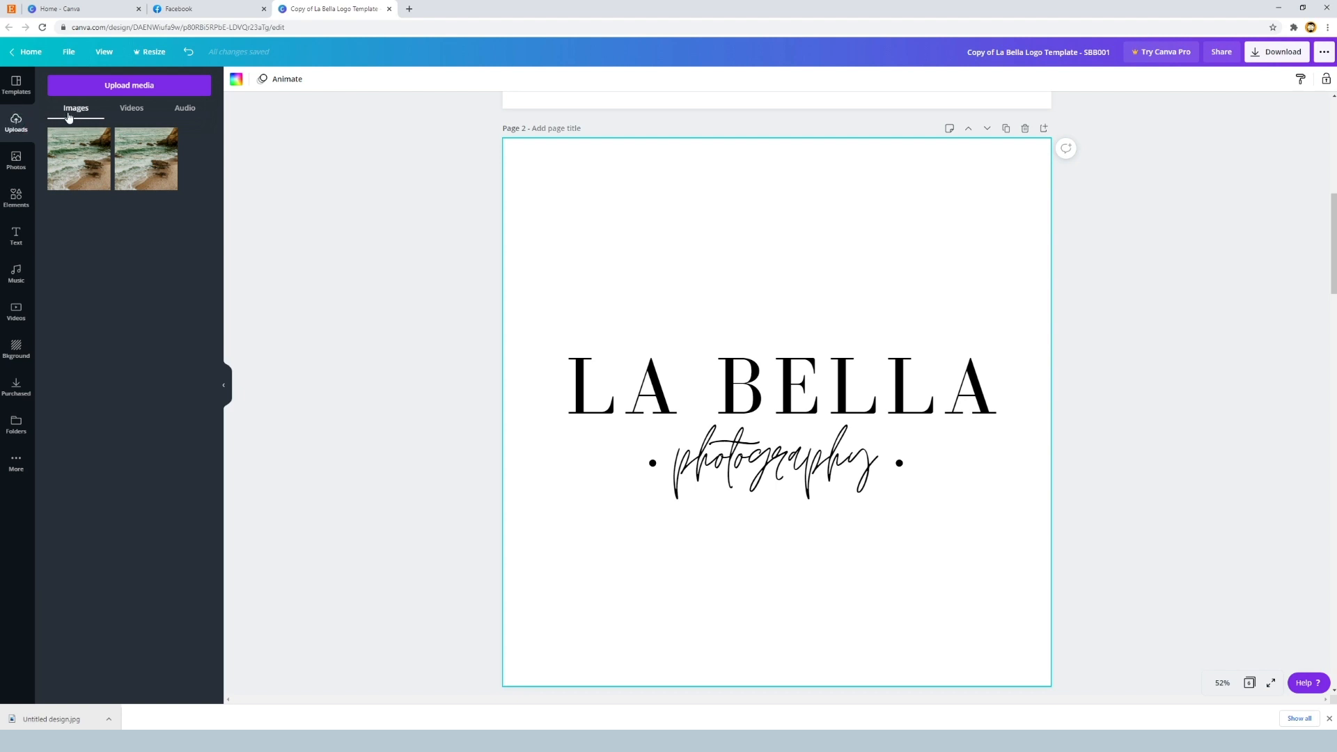
{"action": "mouse_move", "coordinate": [78, 165]}
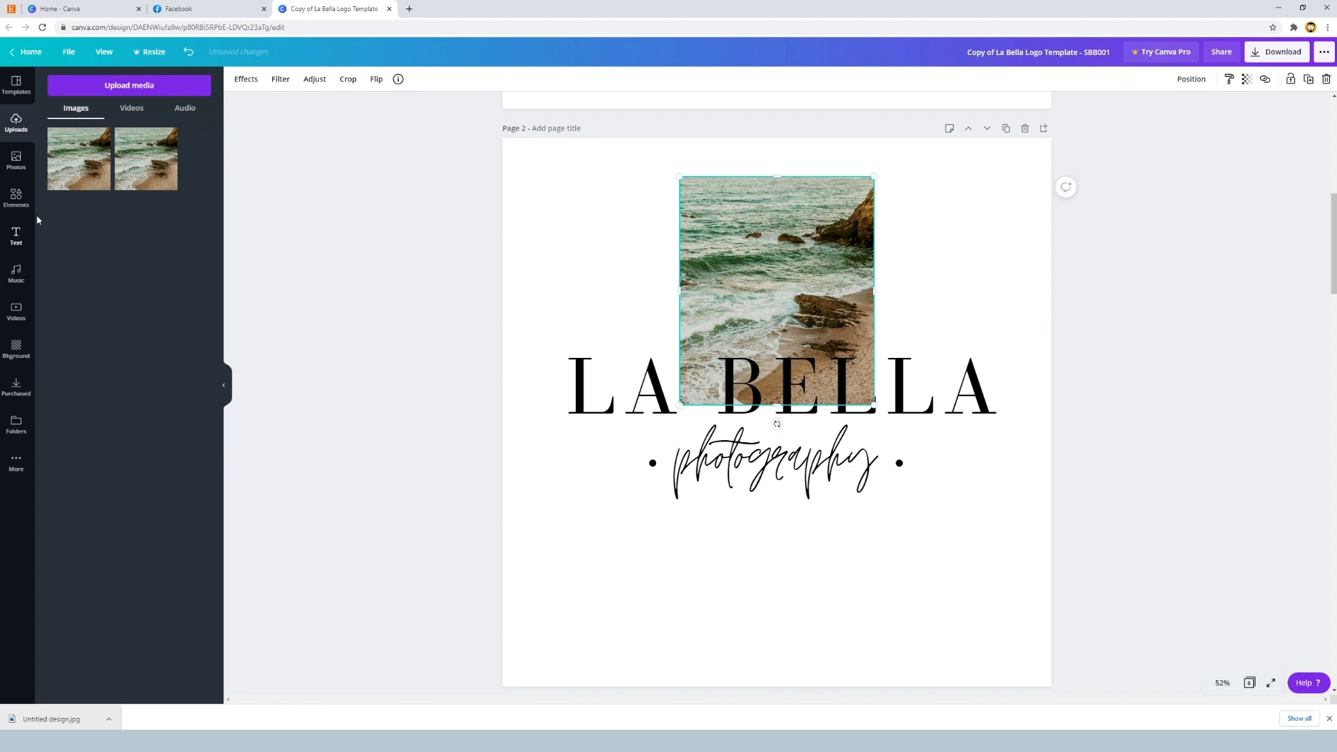
- Browse the stock photo library in the Photos panel, scrolling down
{"action": "left_click", "coordinate": [17, 157]}
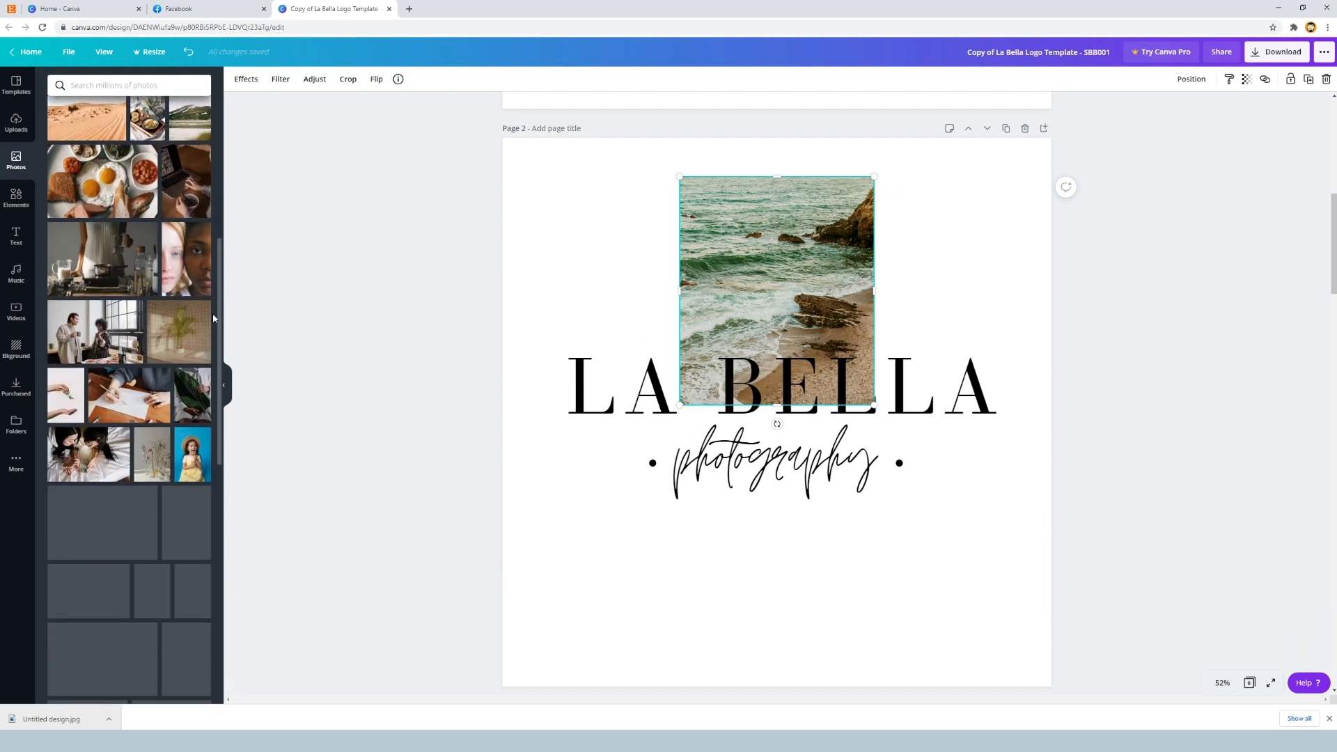
{"action": "scroll", "scroll_direction": "down", "scroll_amount": 3}
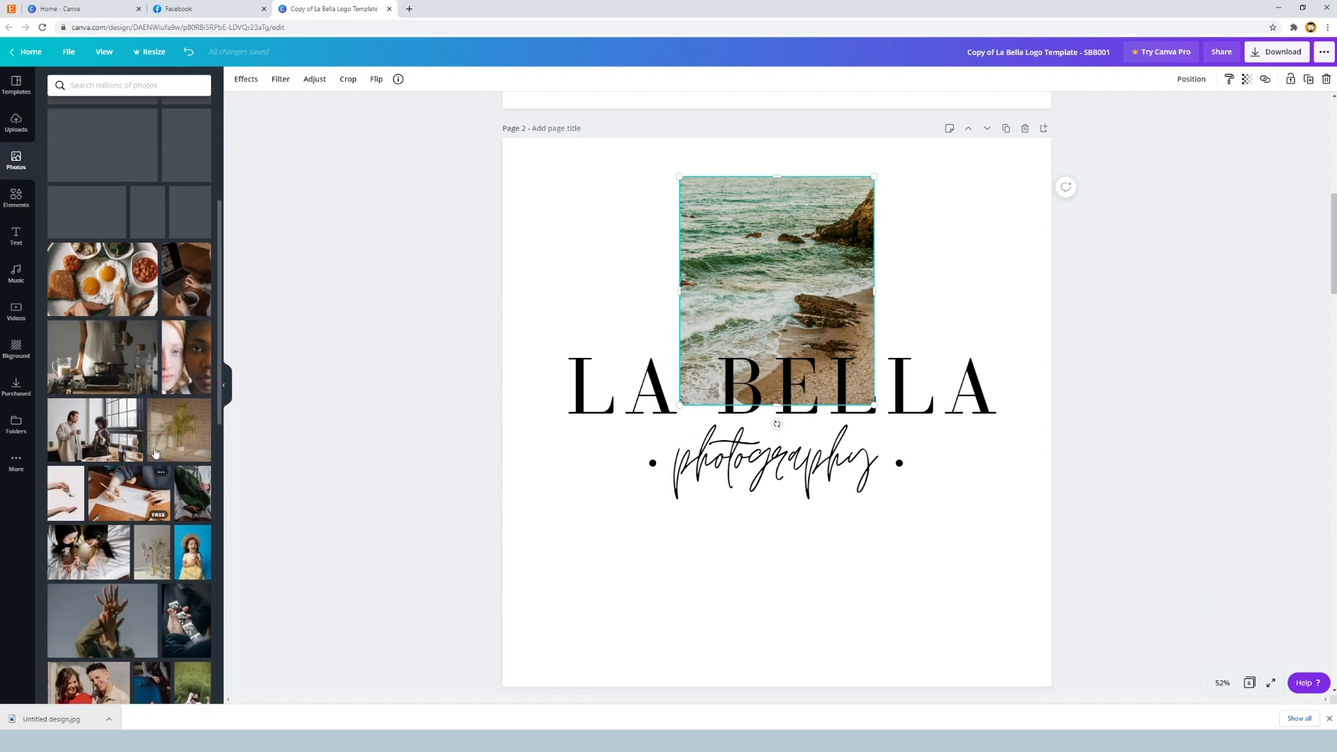